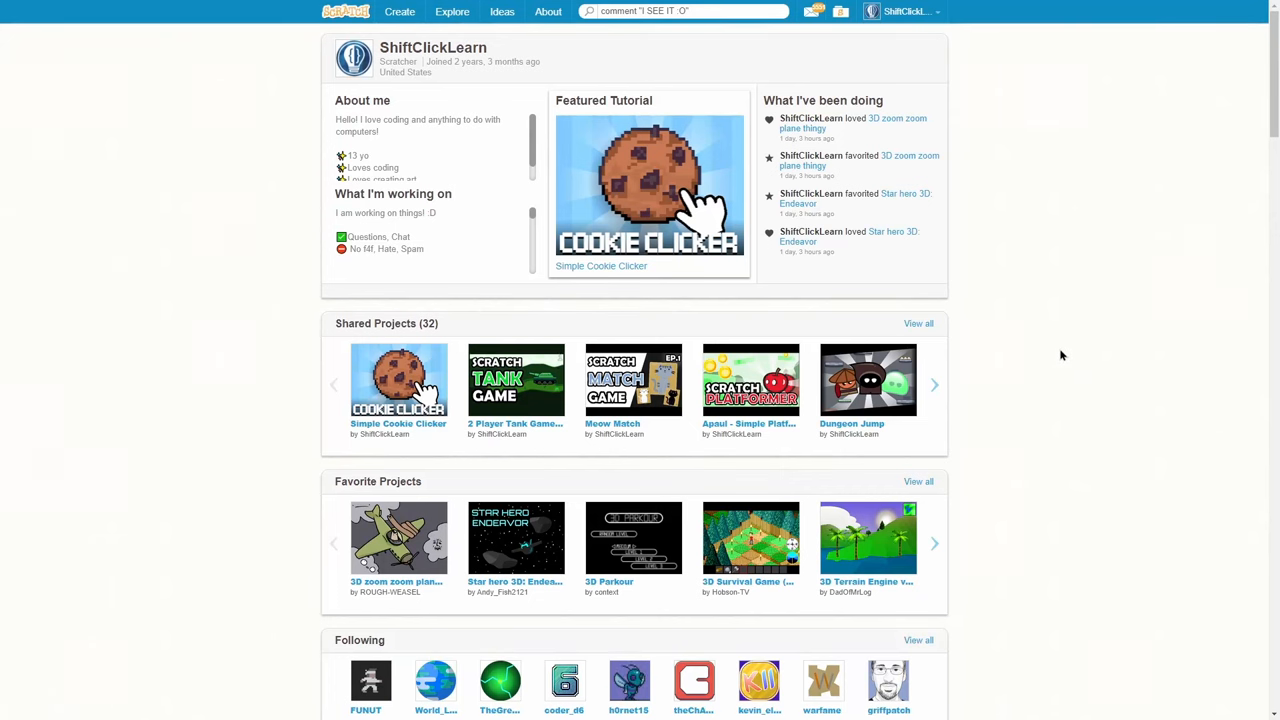
Step: Open 3D Planet Maker!, play it full screen, and dismiss its welcome window
scroll(down, 3)
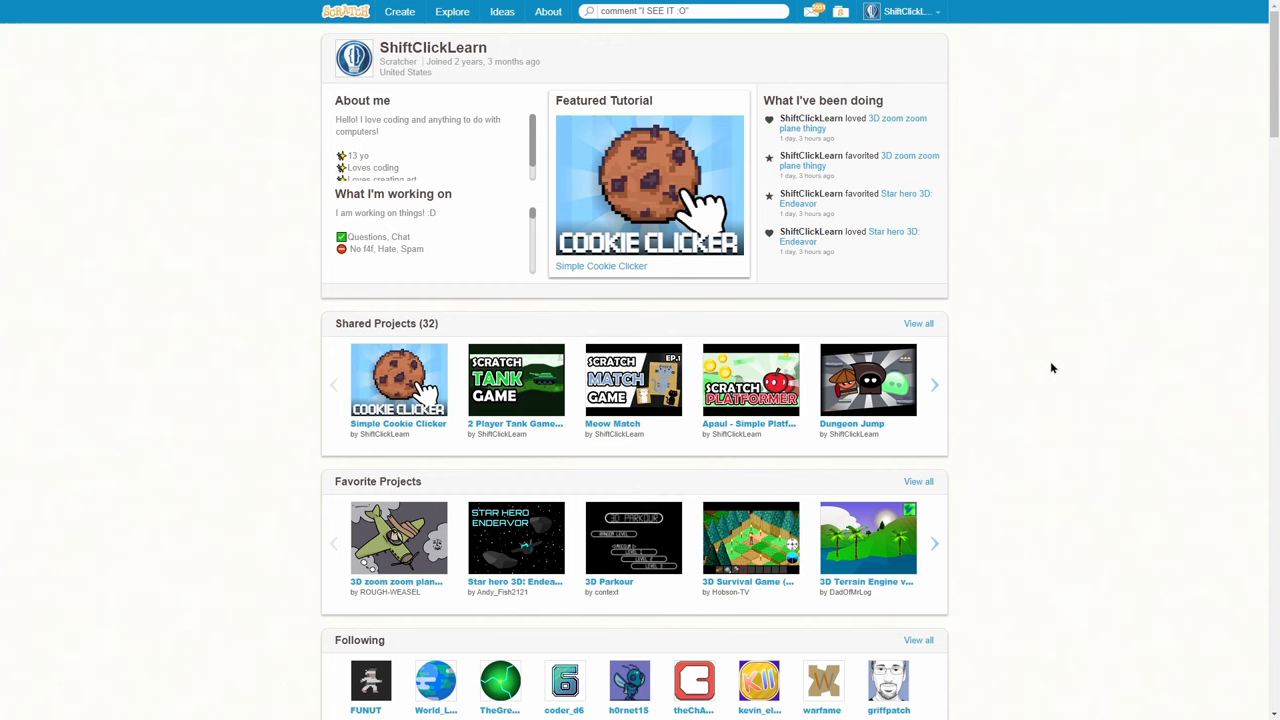
scroll(down, 3)
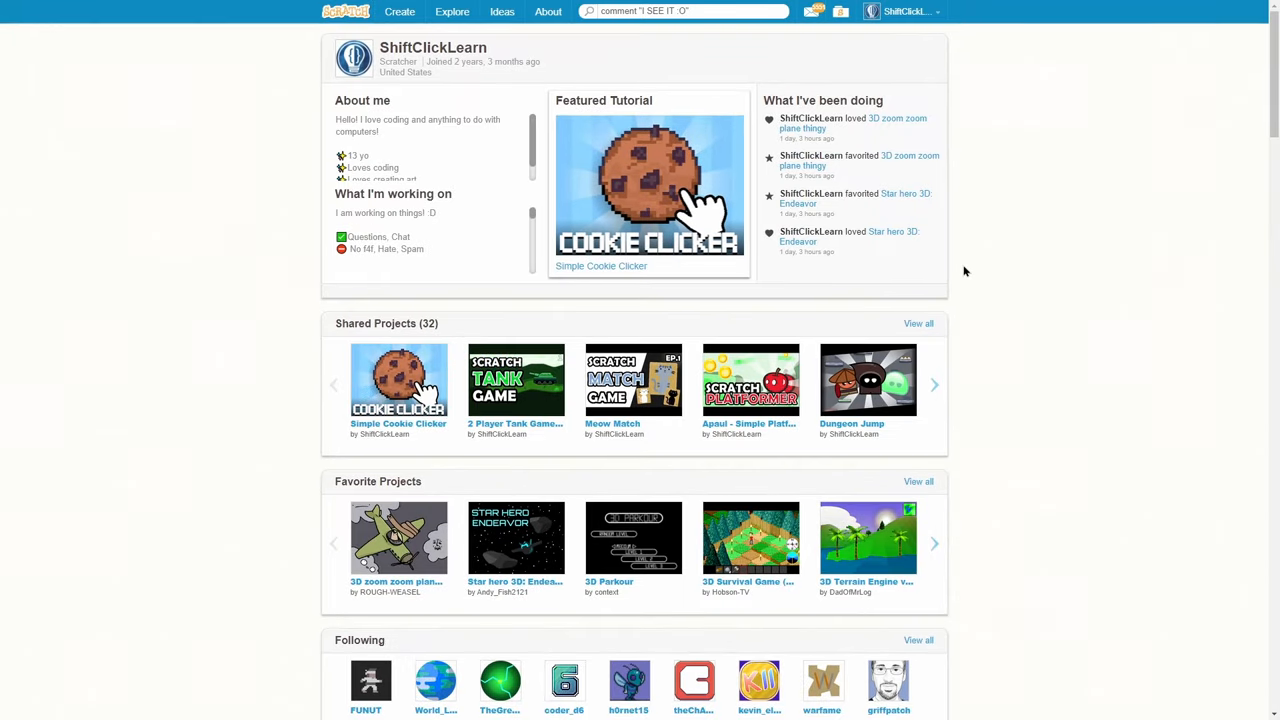
mouse_move(1075, 358)
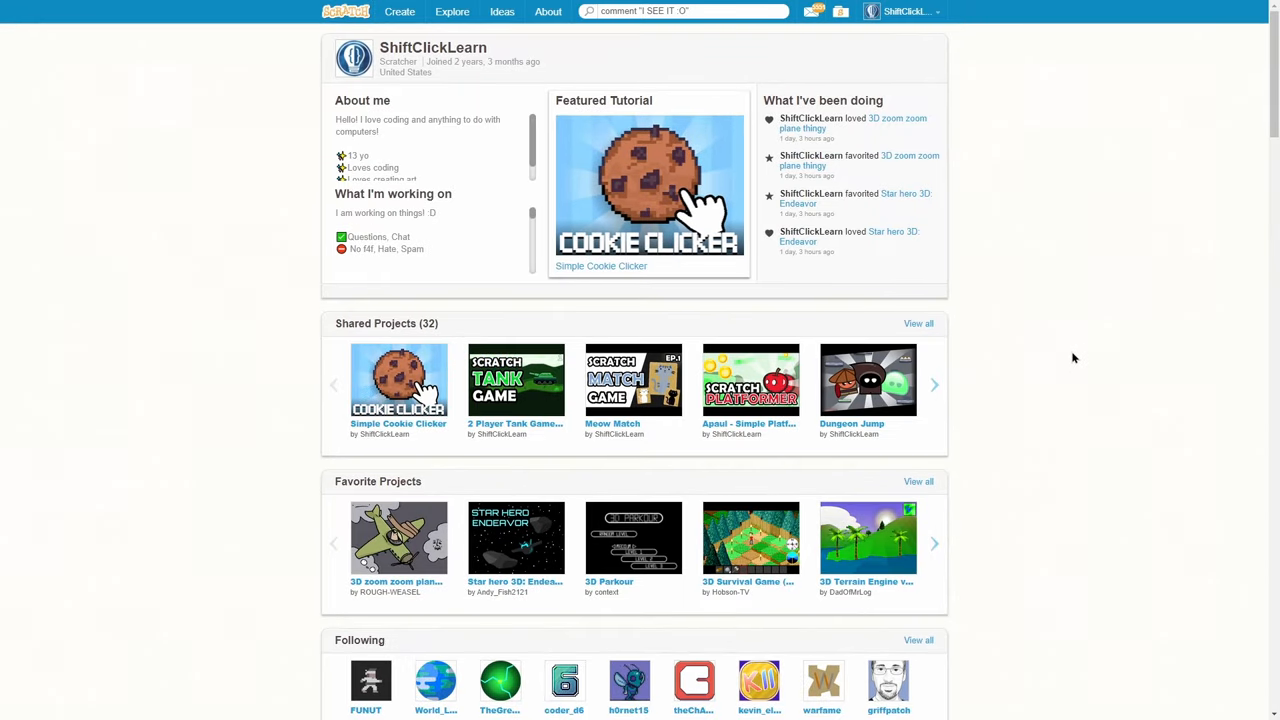
scroll(down, 3)
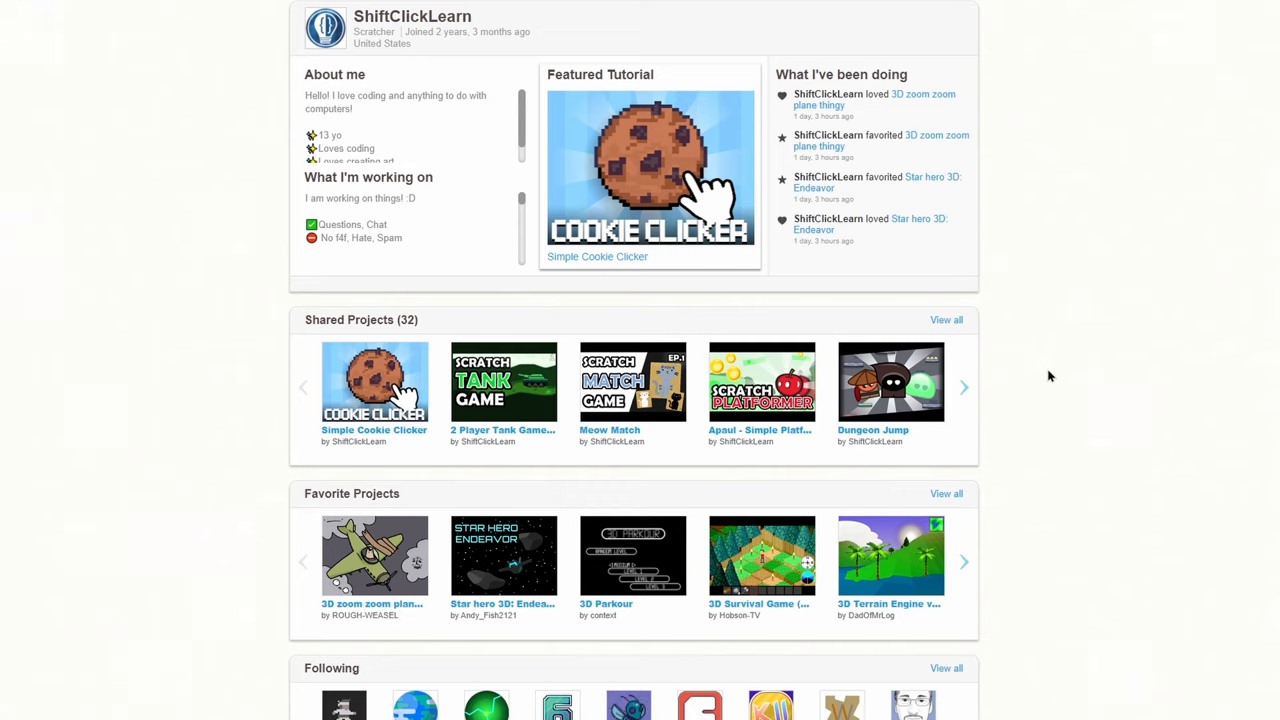
click(890, 555)
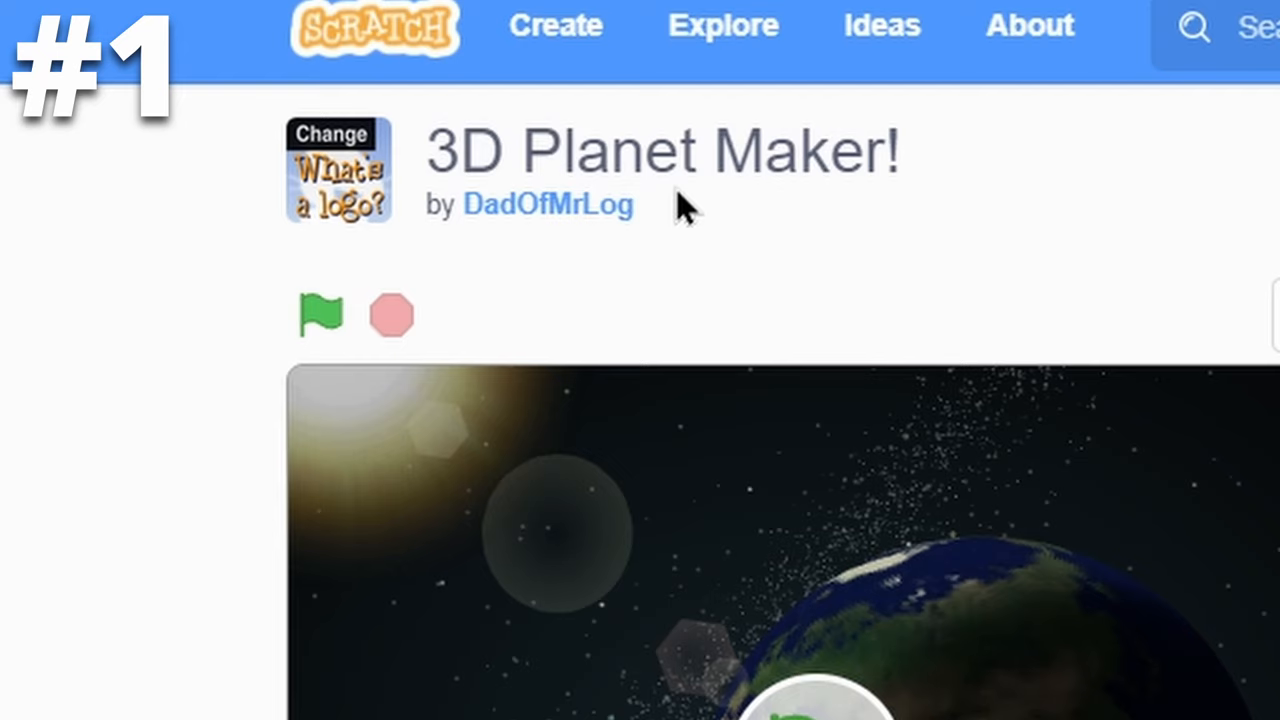
mouse_move(860, 400)
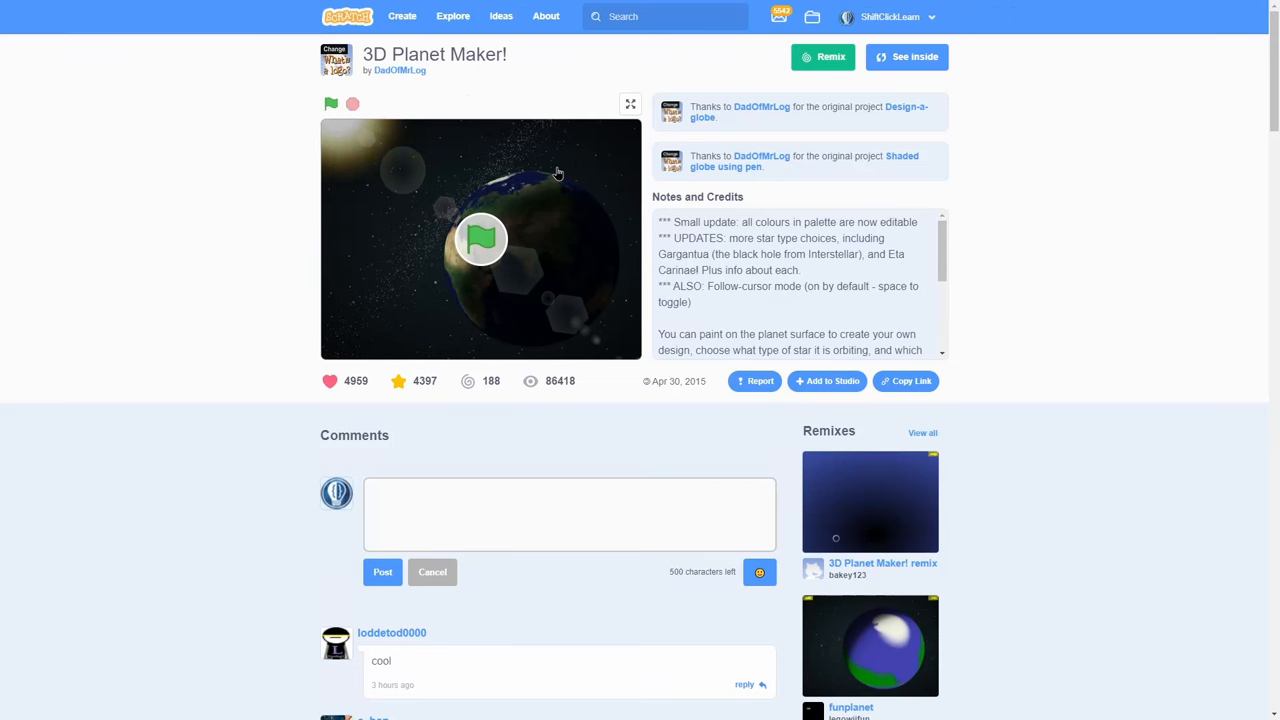
click(630, 103)
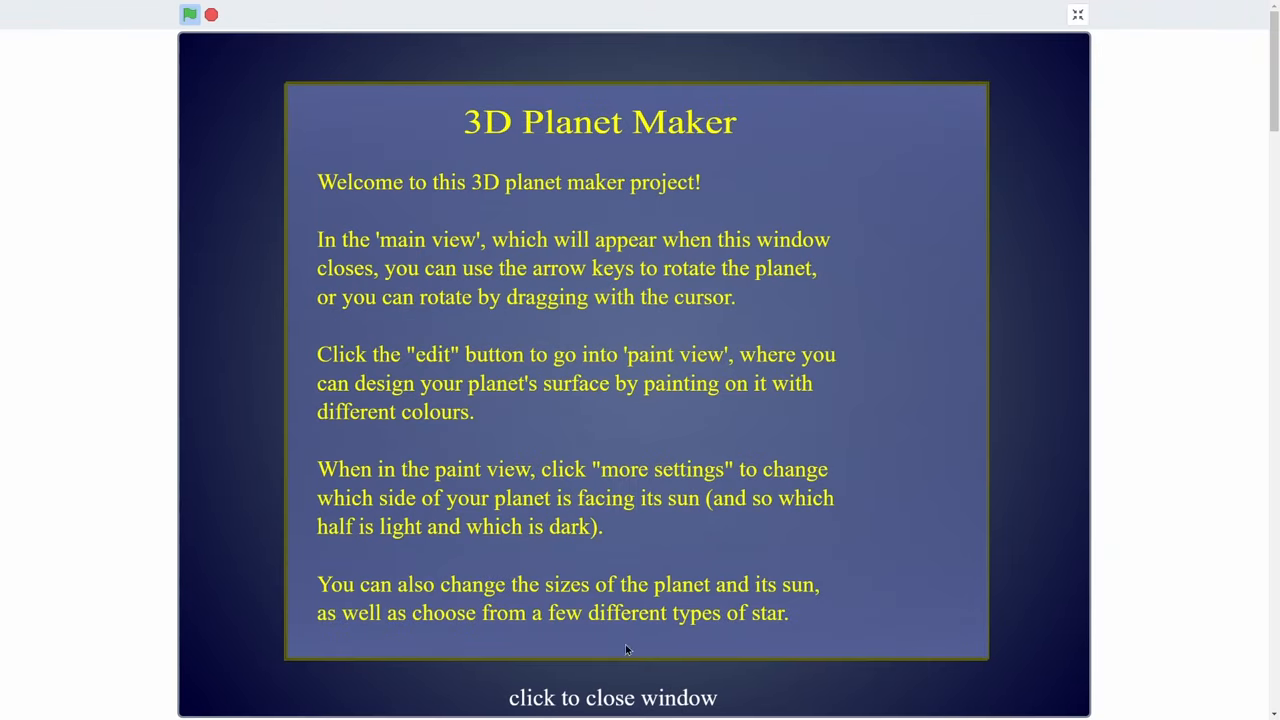
mouse_move(628, 497)
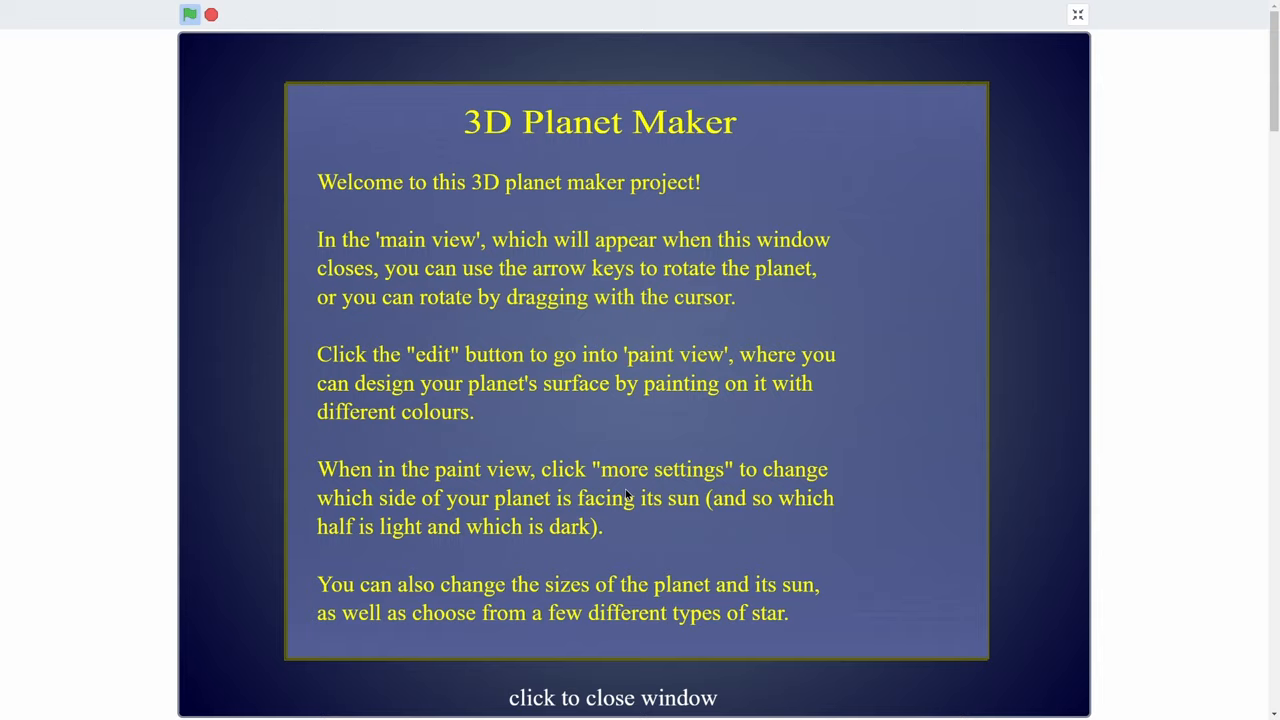
click(612, 697)
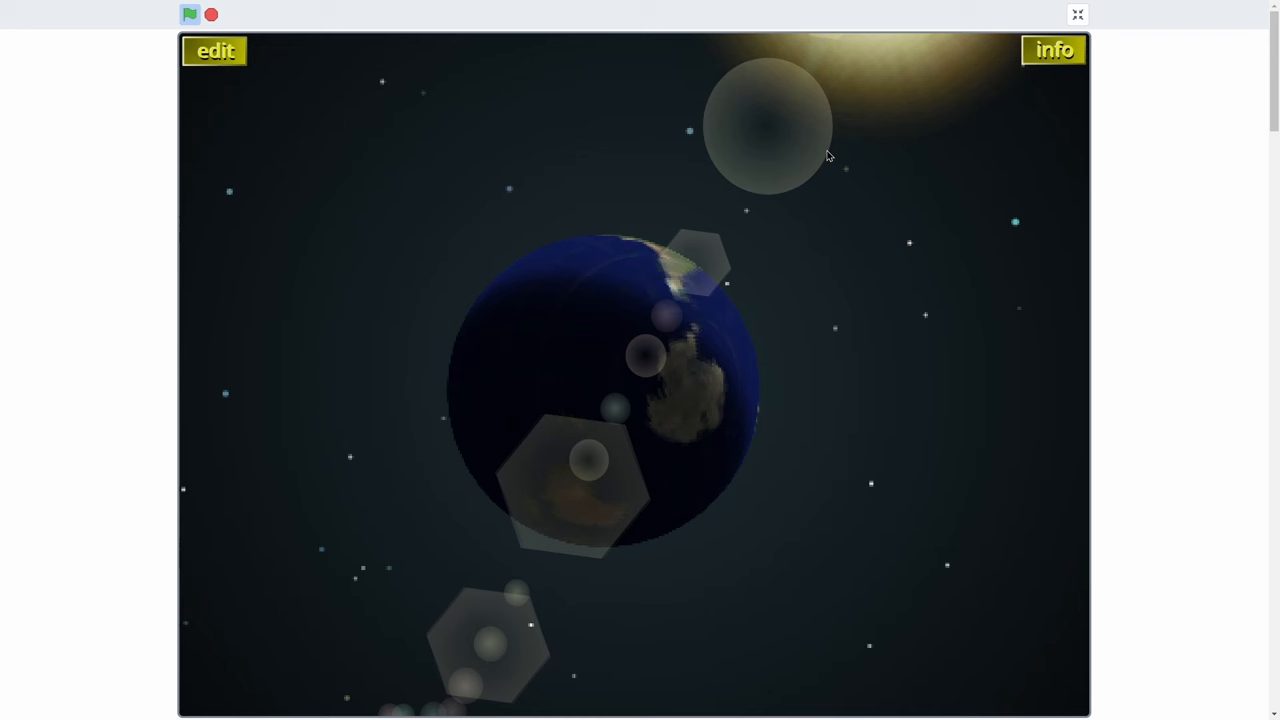
Step: Paint red, green and blue areas onto the planet's surface in edit mode
click(214, 51)
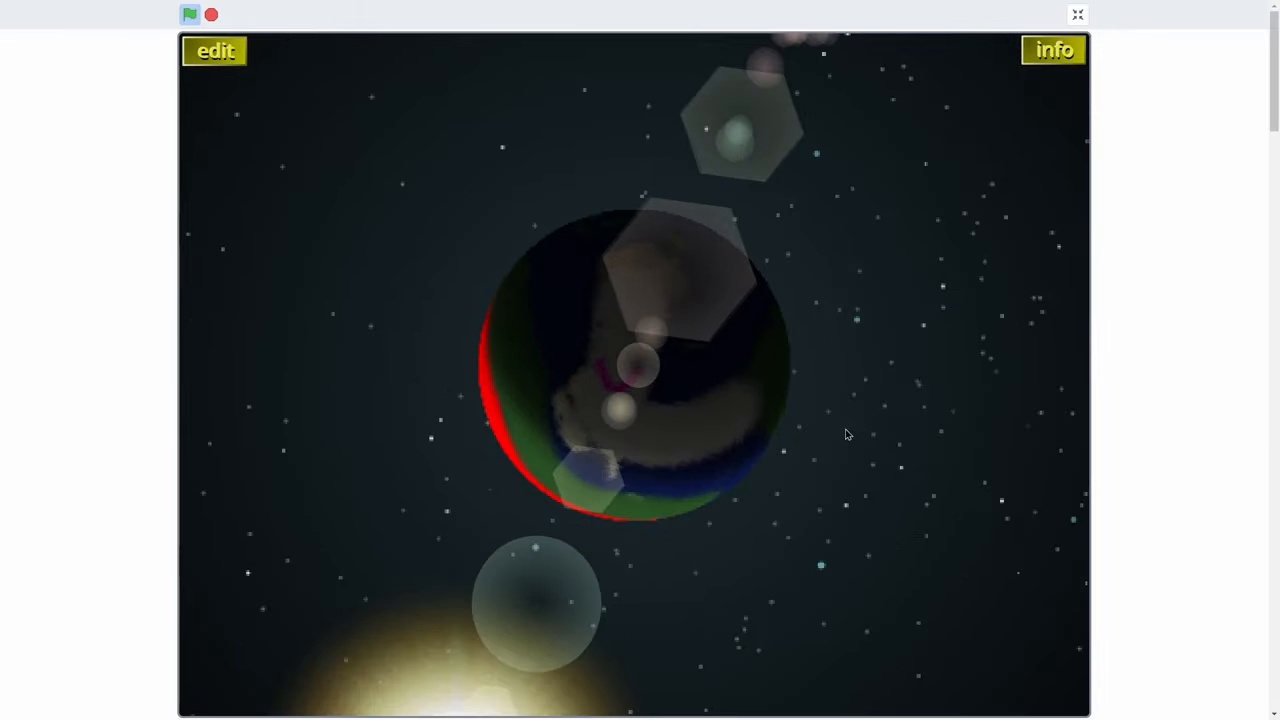
click(214, 51)
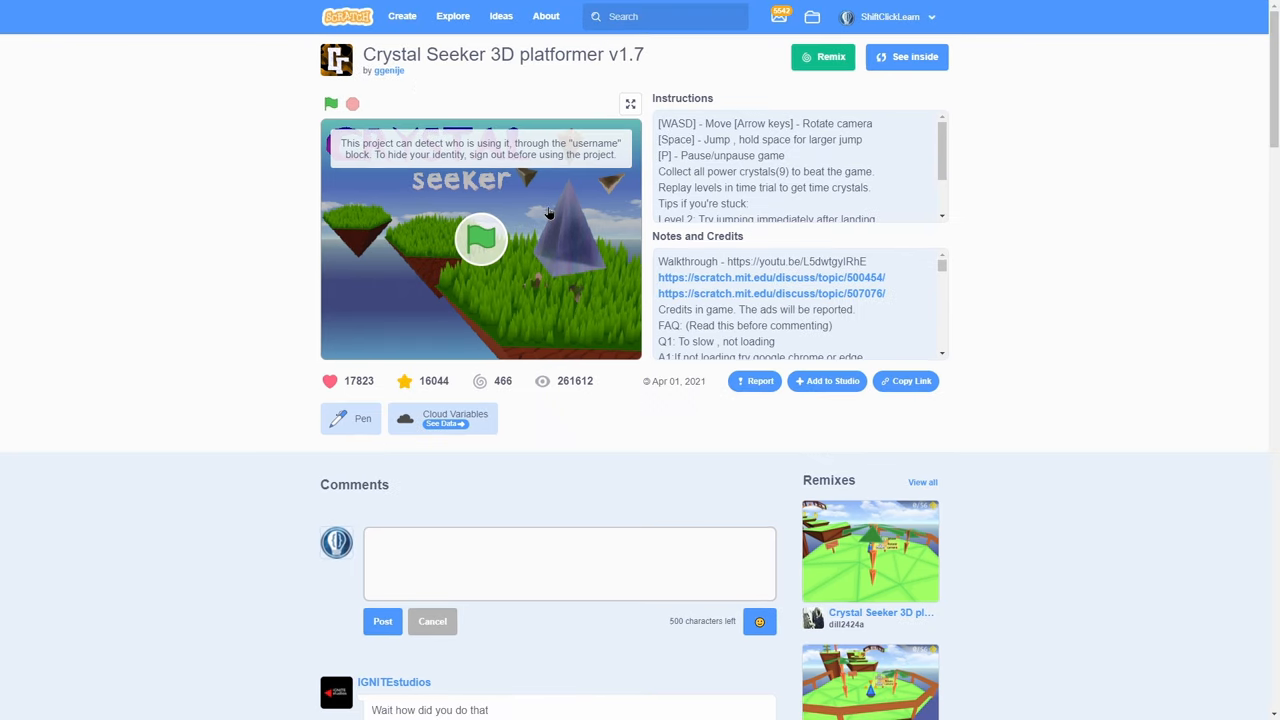
Step: Play Crystal Seeker full screen and start a new game on the grassy first level
click(630, 103)
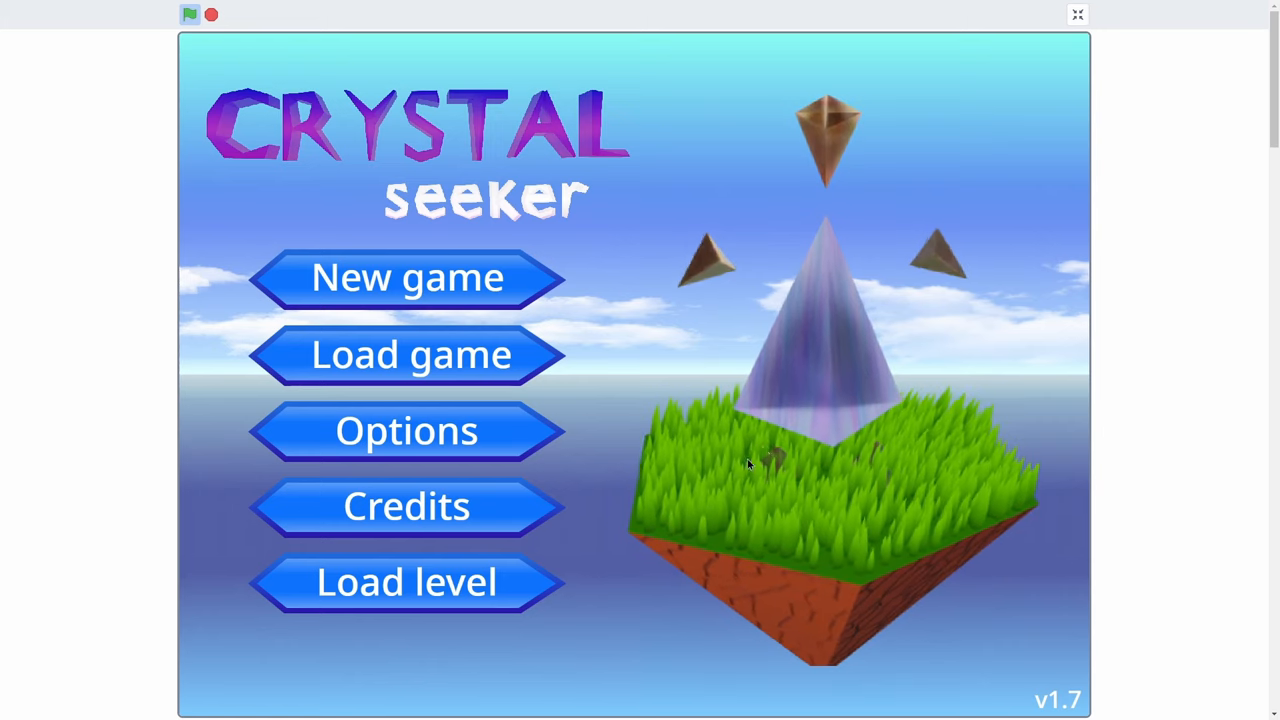
click(406, 277)
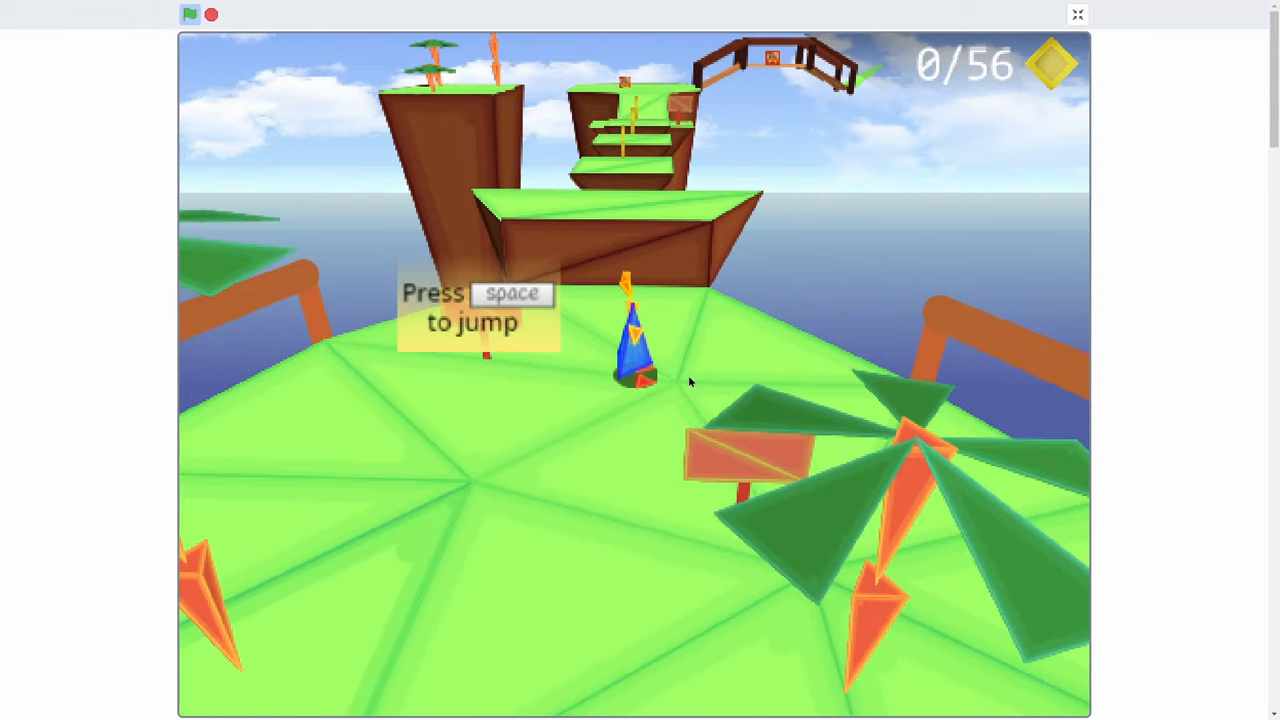
Step: Move and jump the character onward through the Crystal Seeker level
key(space)
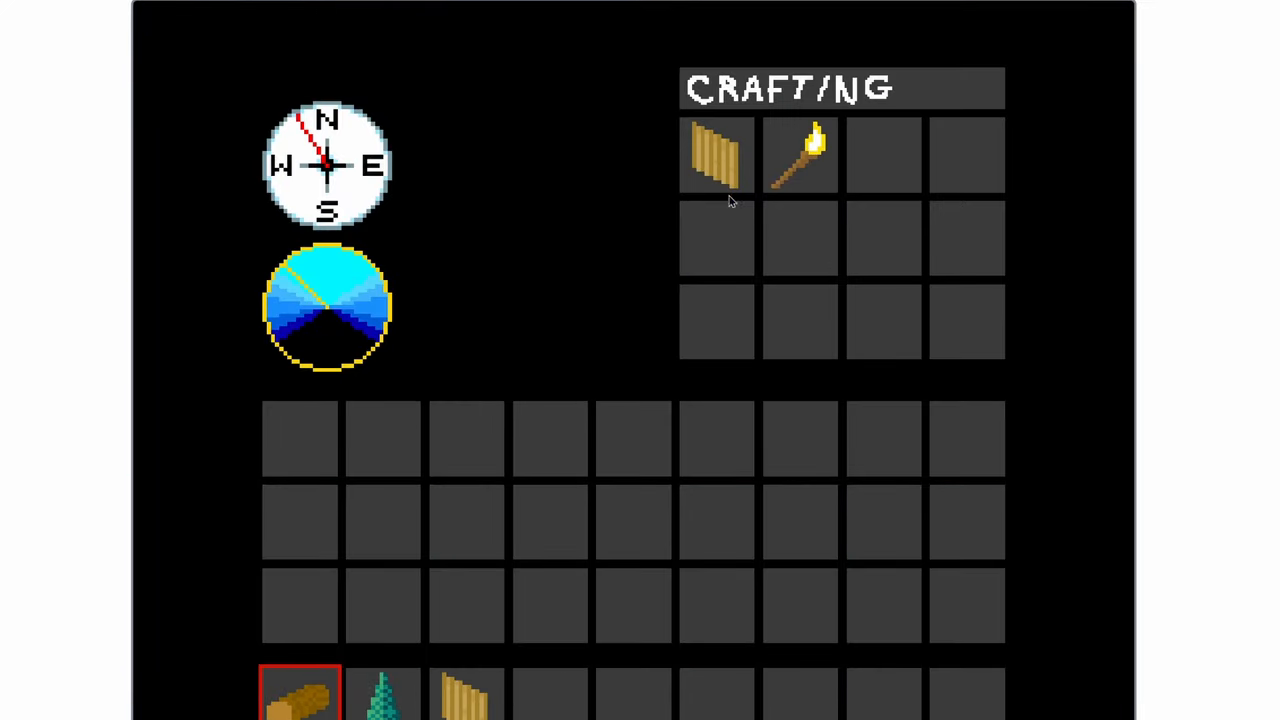
Step: Exit full screen and move on to the 3D Parkour project page
key(Escape)
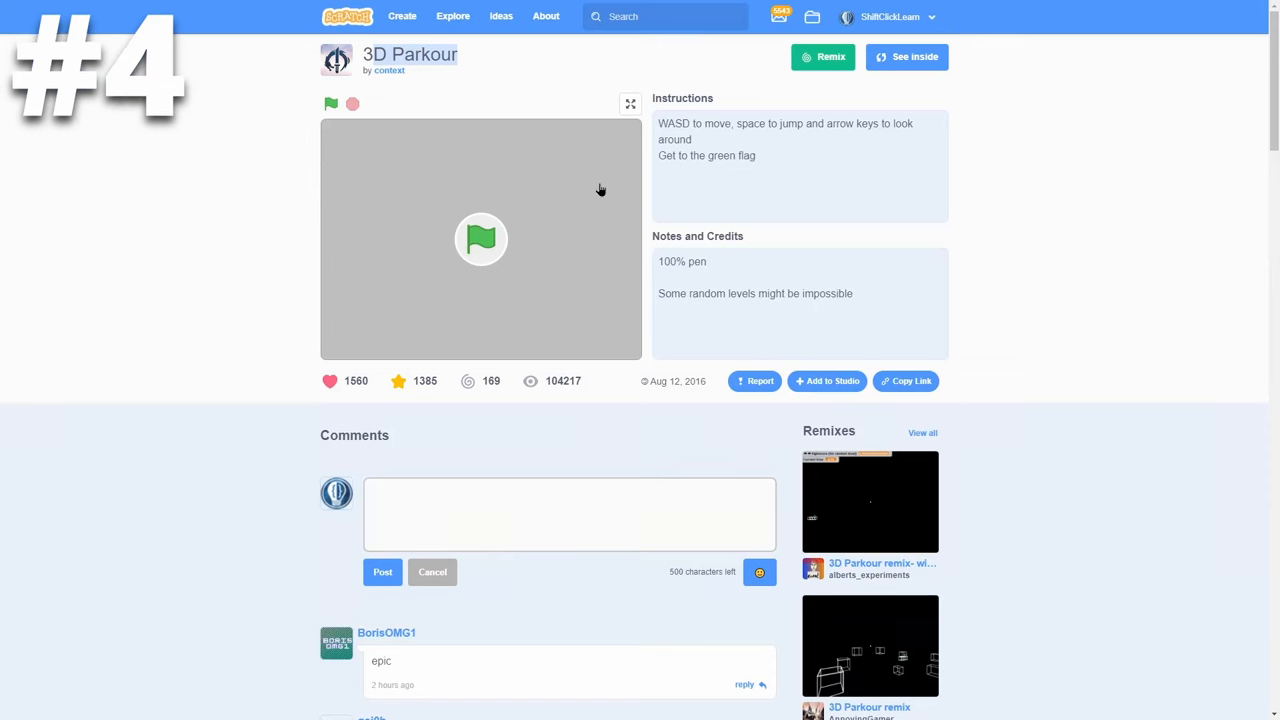
Step: Start 3D Parkour, select the 100% pen note text, and play full screen
click(330, 104)
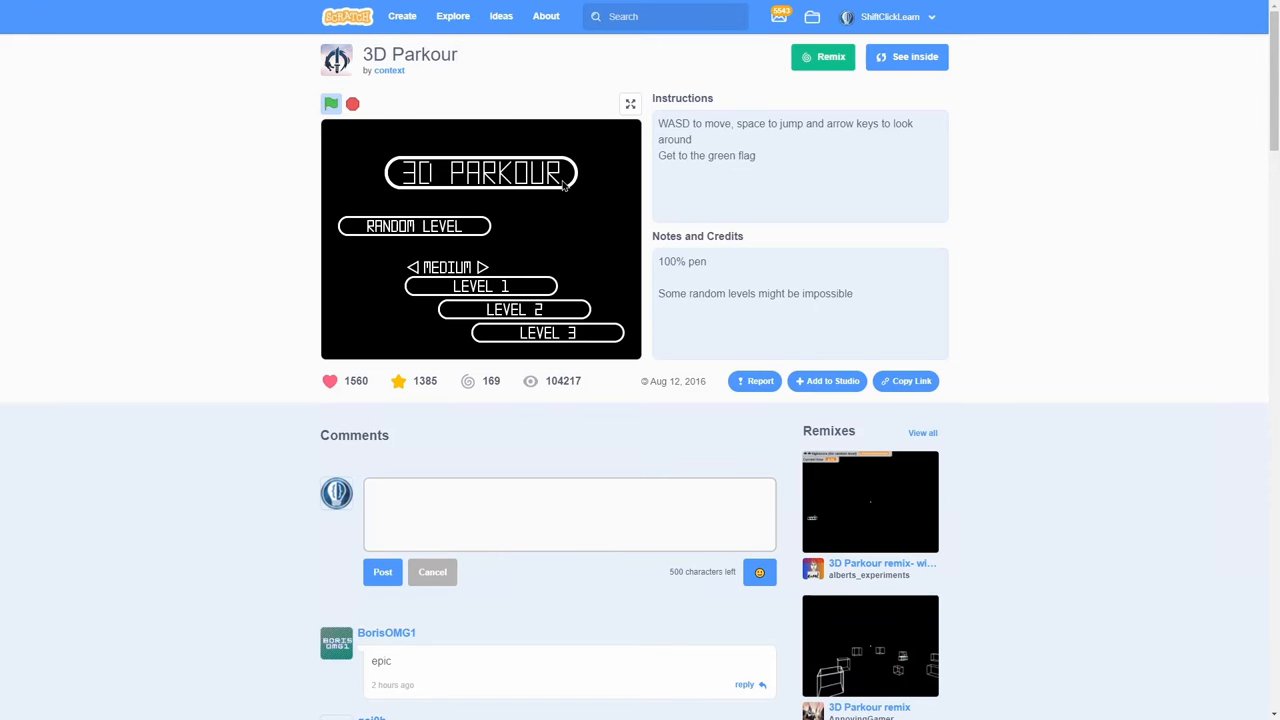
double_click(682, 261)
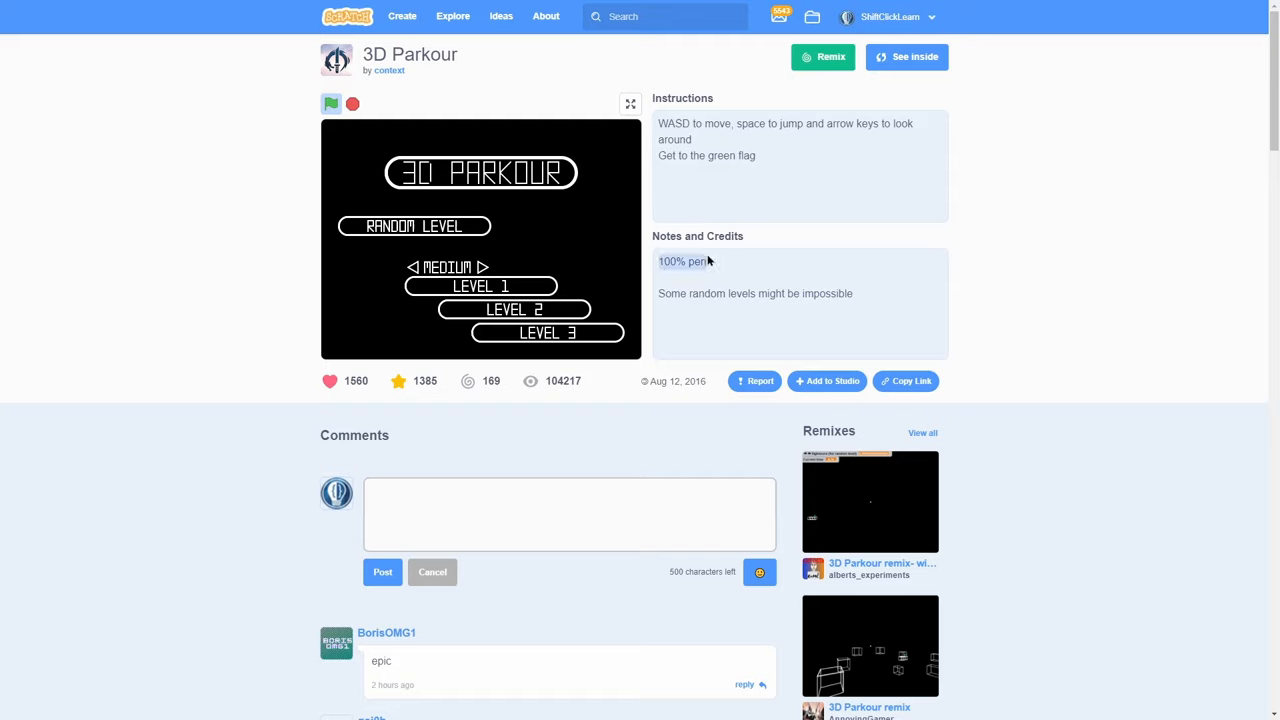
click(630, 103)
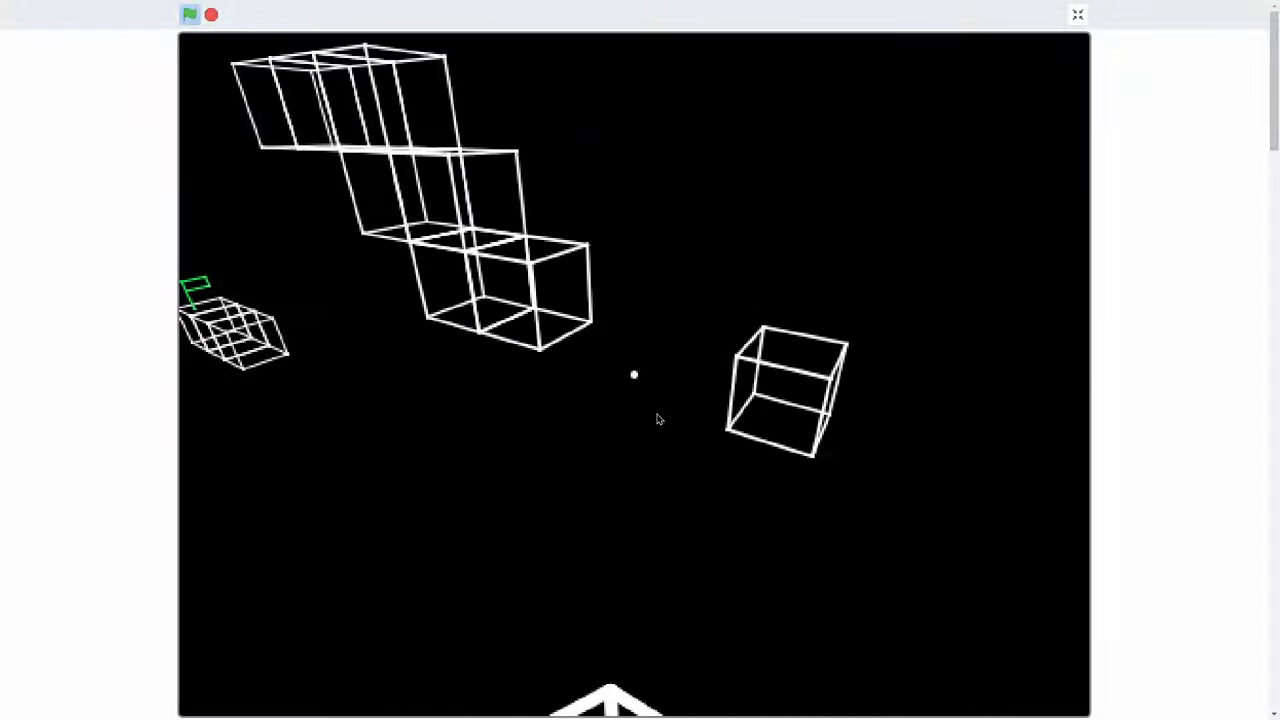
click(1077, 14)
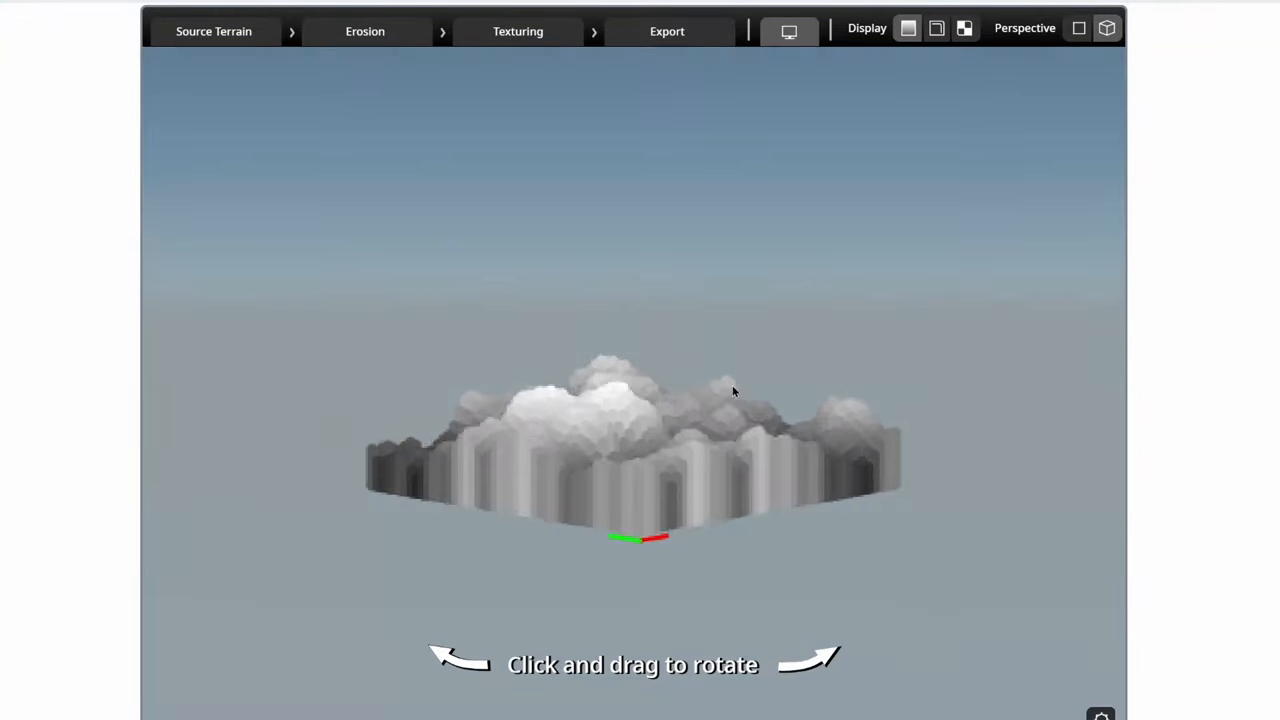
Step: Rotate the grey terrain heightmap until it fills the stage close up
drag(733, 391, 656, 460)
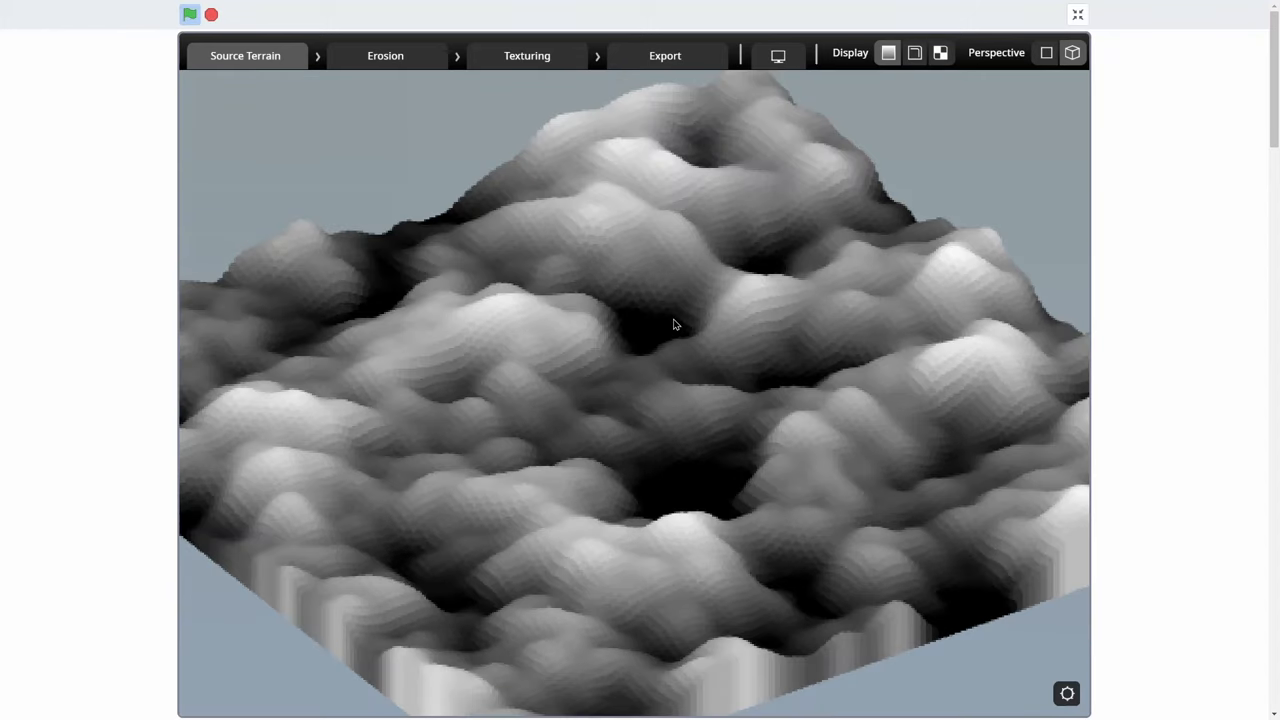
Step: Erode the terrain, generate its texturing, and rotate the coloured landscape to another angle
click(385, 55)
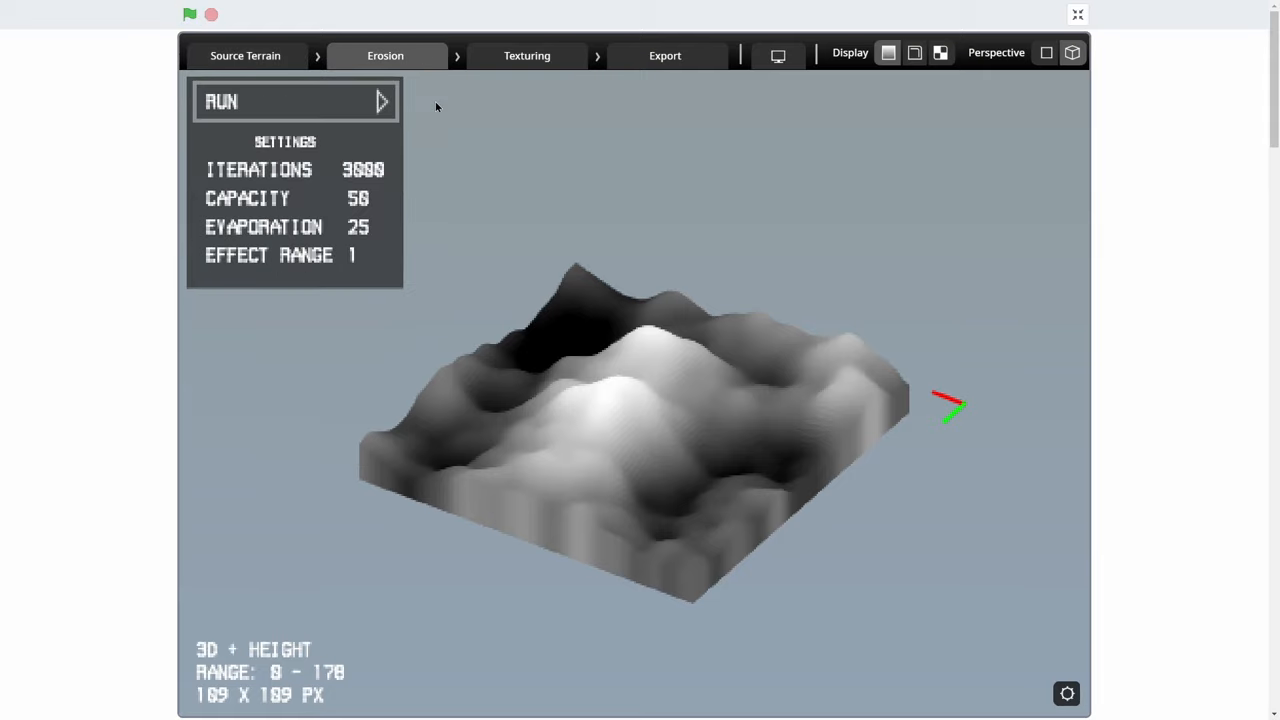
mouse_move(471, 83)
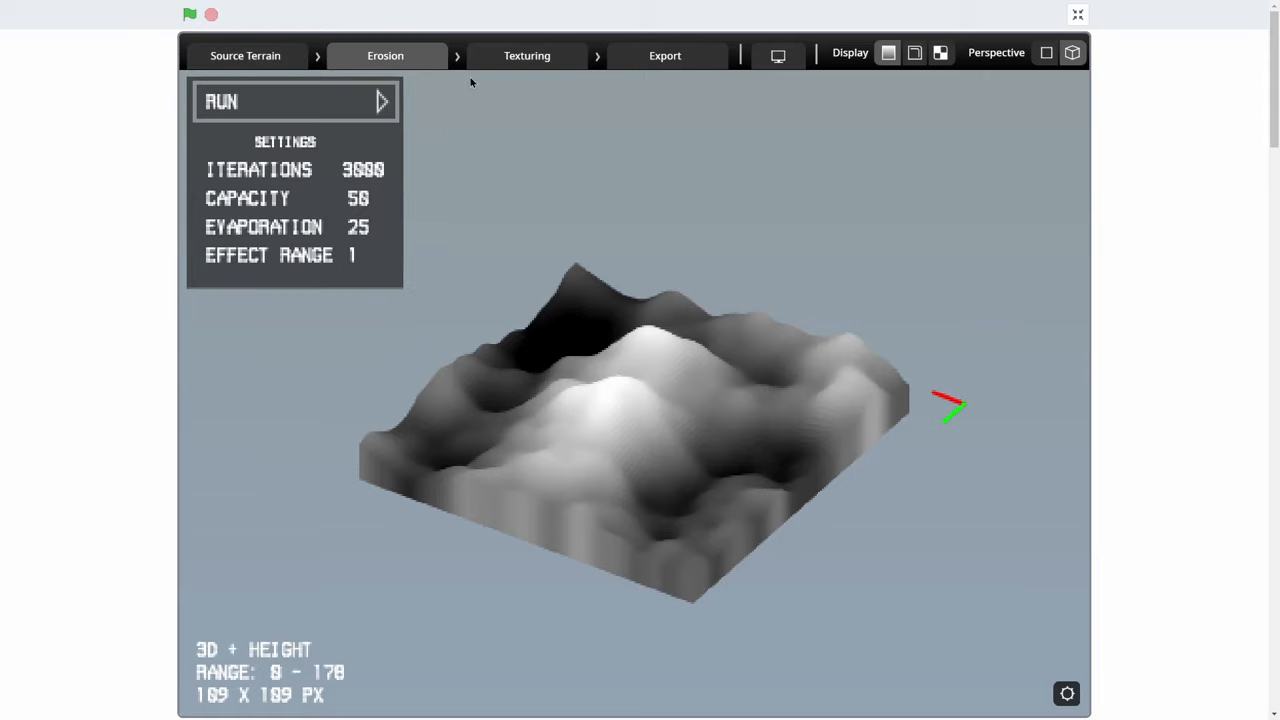
click(526, 55)
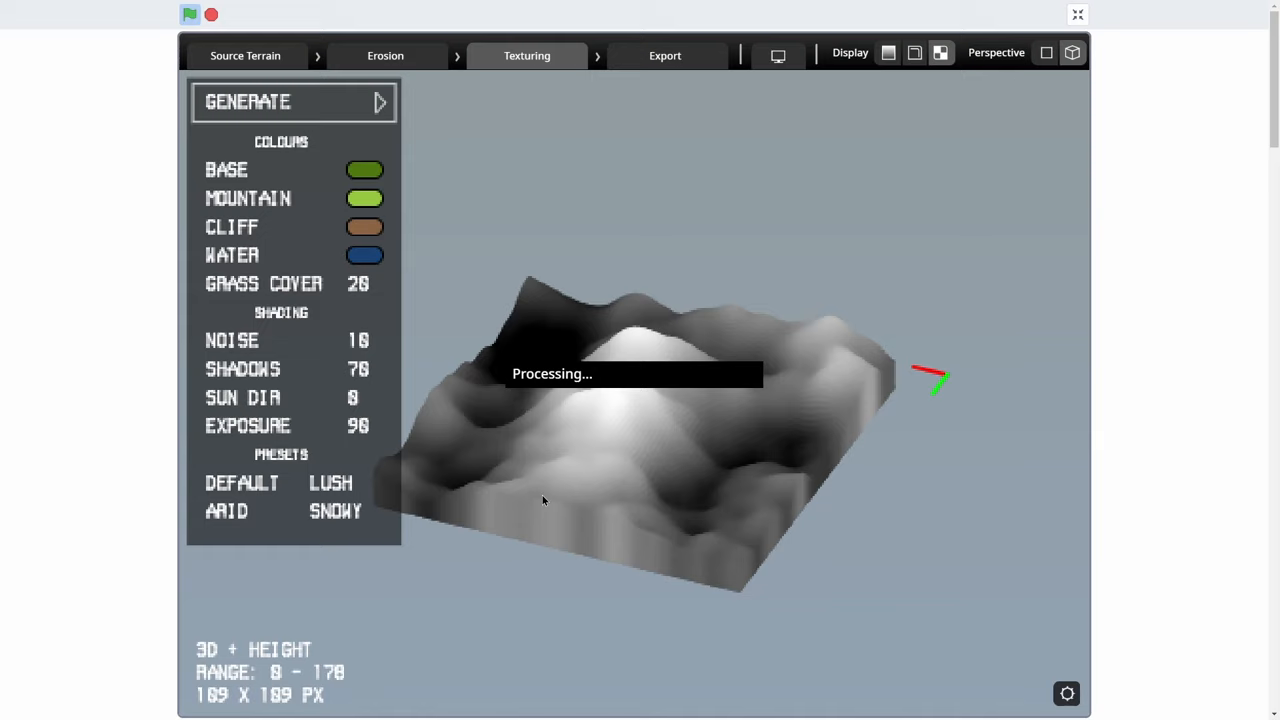
click(247, 101)
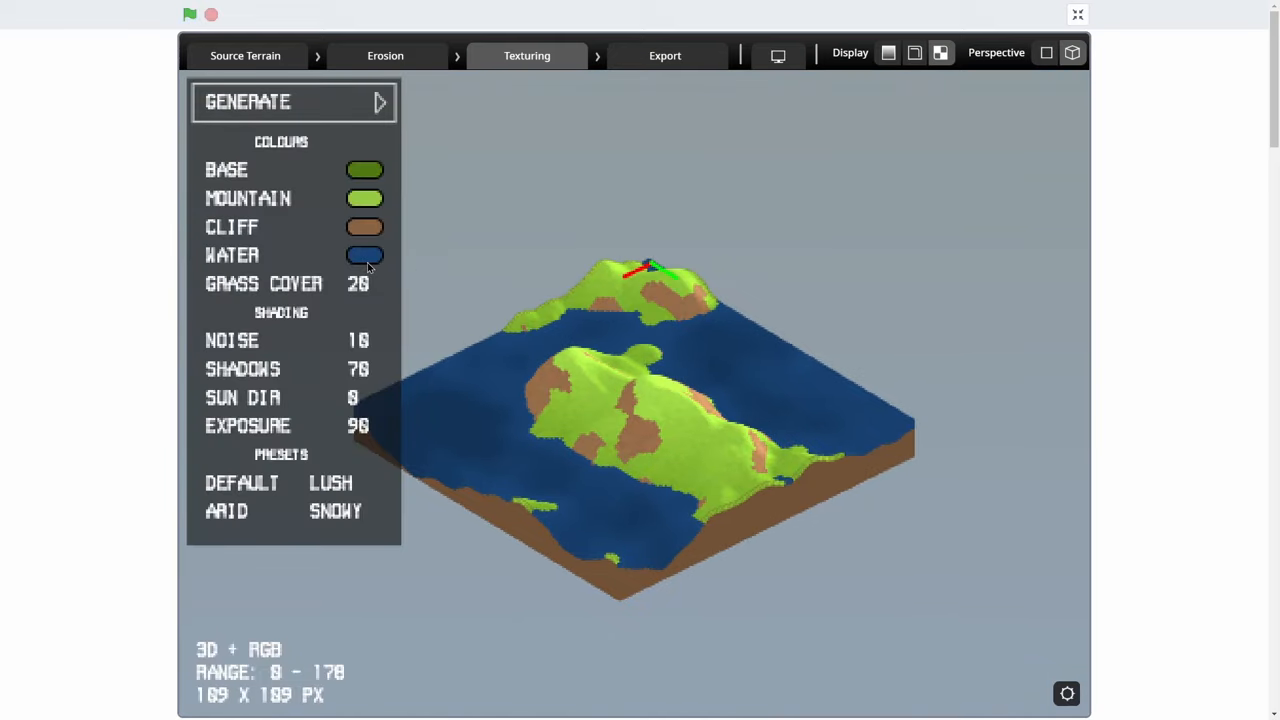
click(364, 255)
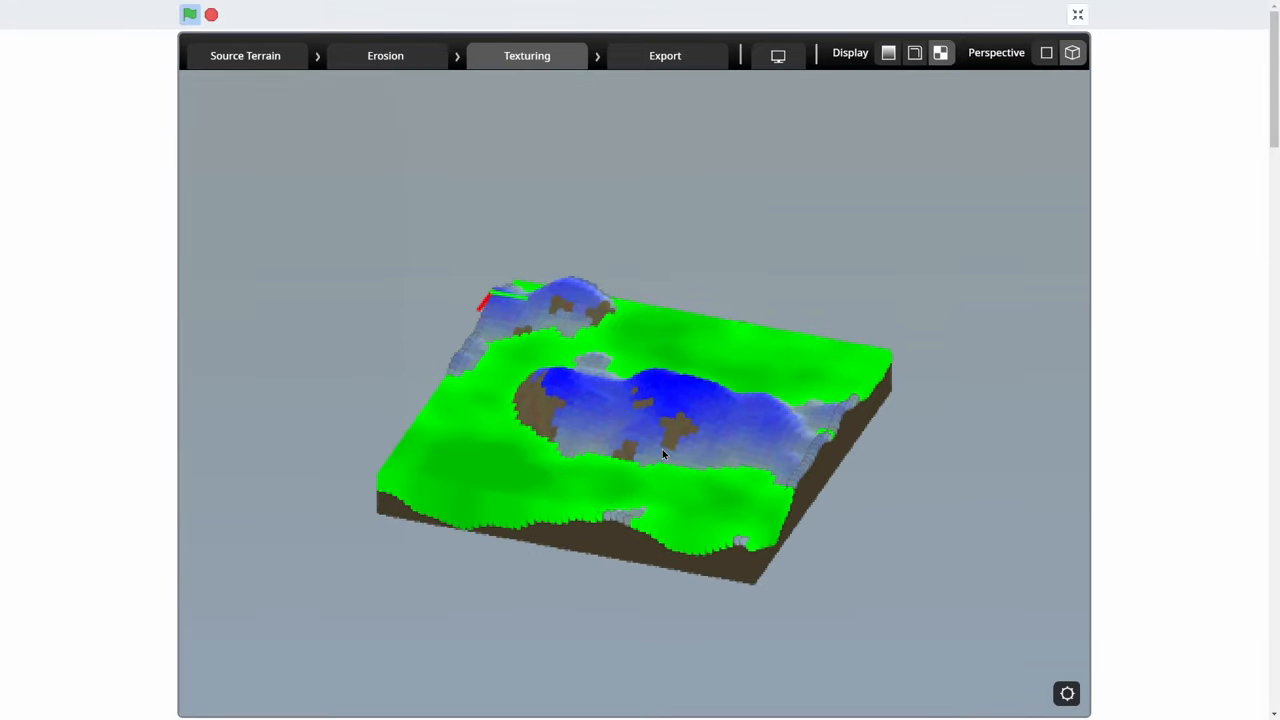
drag(660, 453, 750, 400)
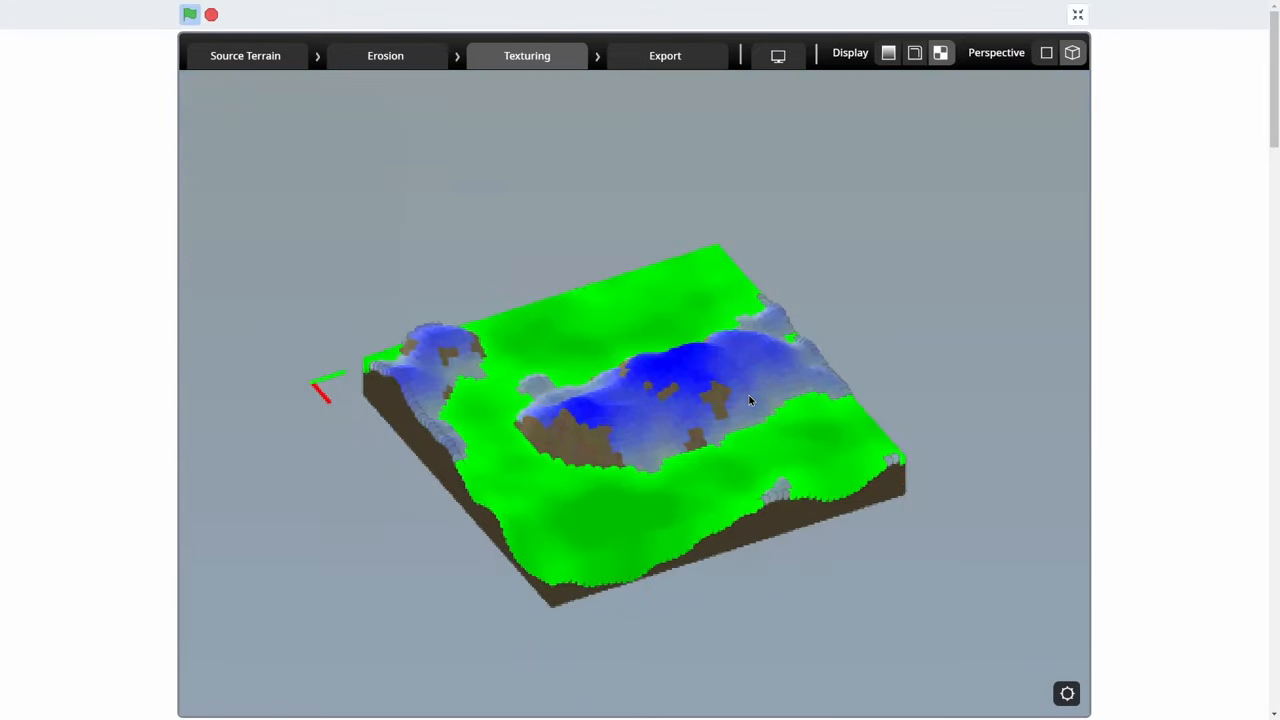
click(665, 55)
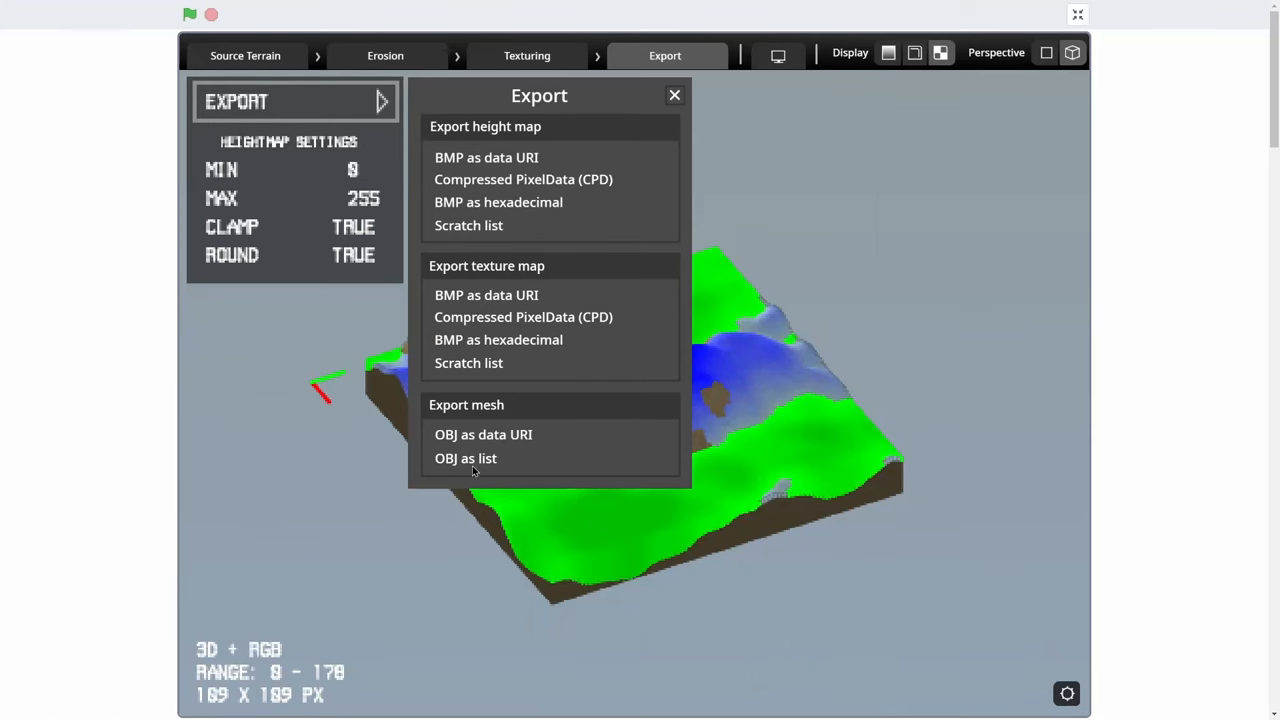
click(674, 95)
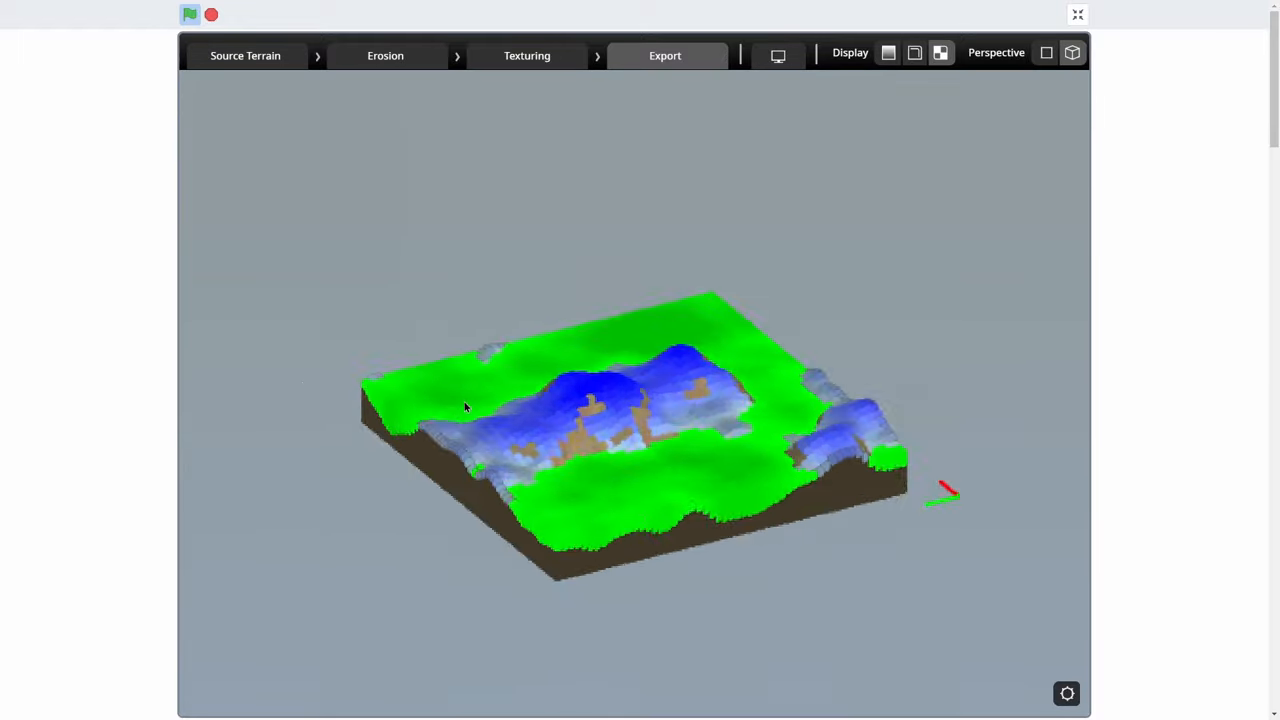
click(665, 55)
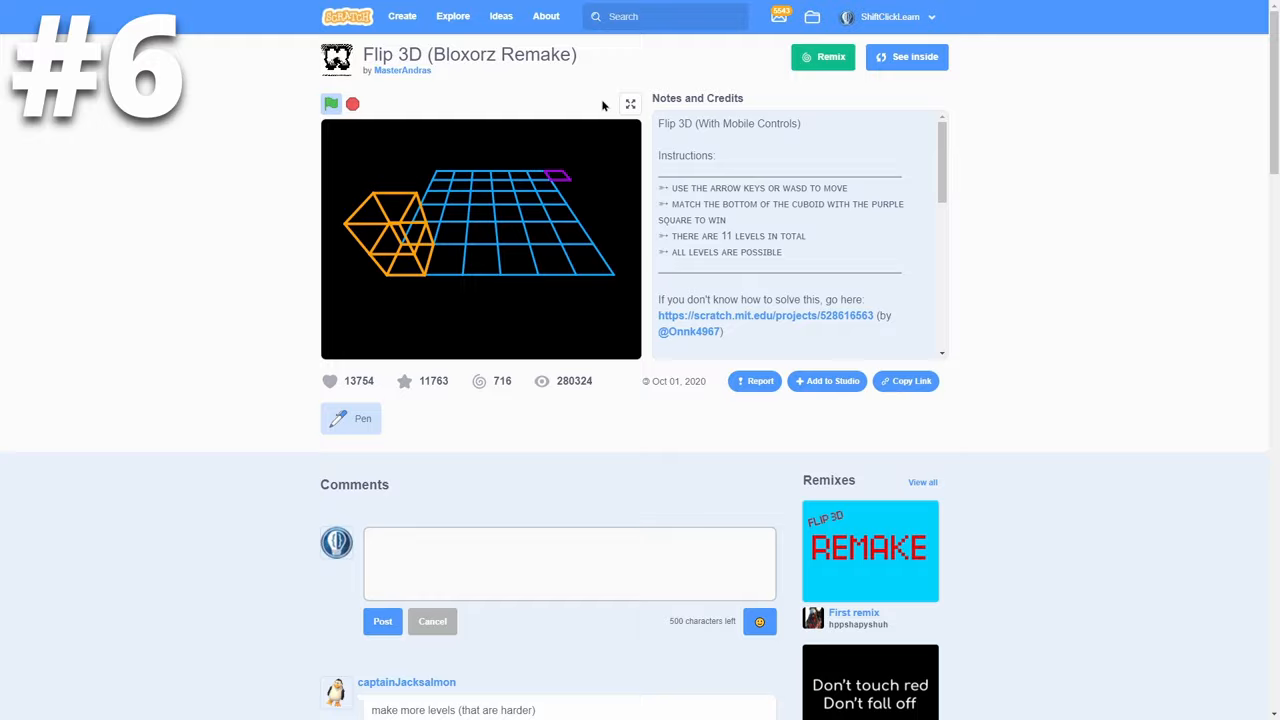
Step: Play Flip 3D (Bloxorz Remake) full screen with the orange block upright
click(630, 103)
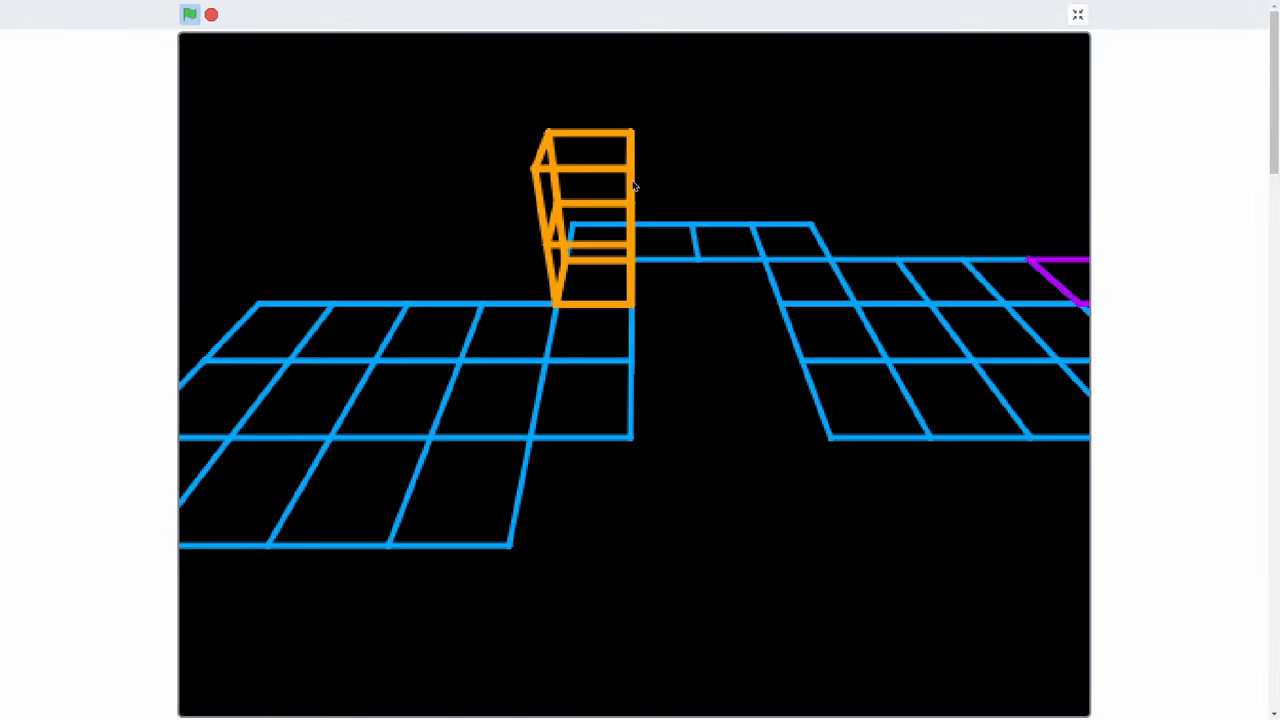
Step: Leave Flip 3D, start 3D Terrain Engine v0.11, and look around its landscape
click(1077, 14)
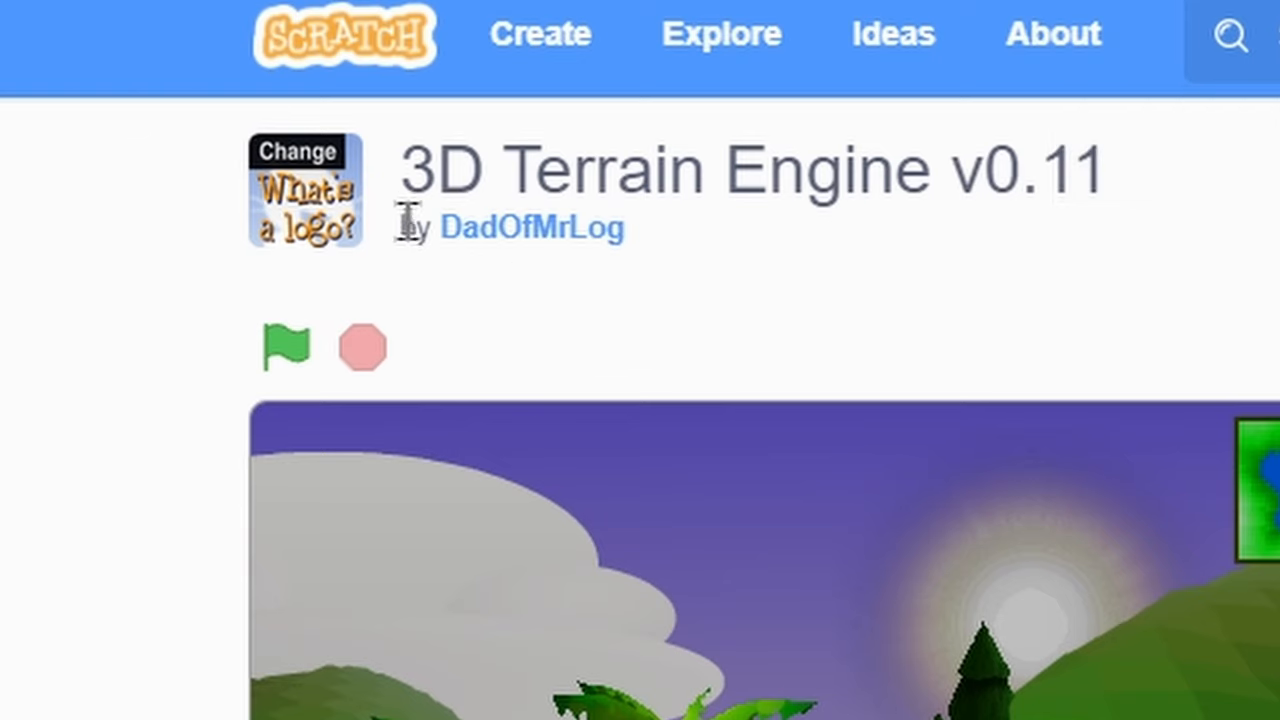
click(284, 346)
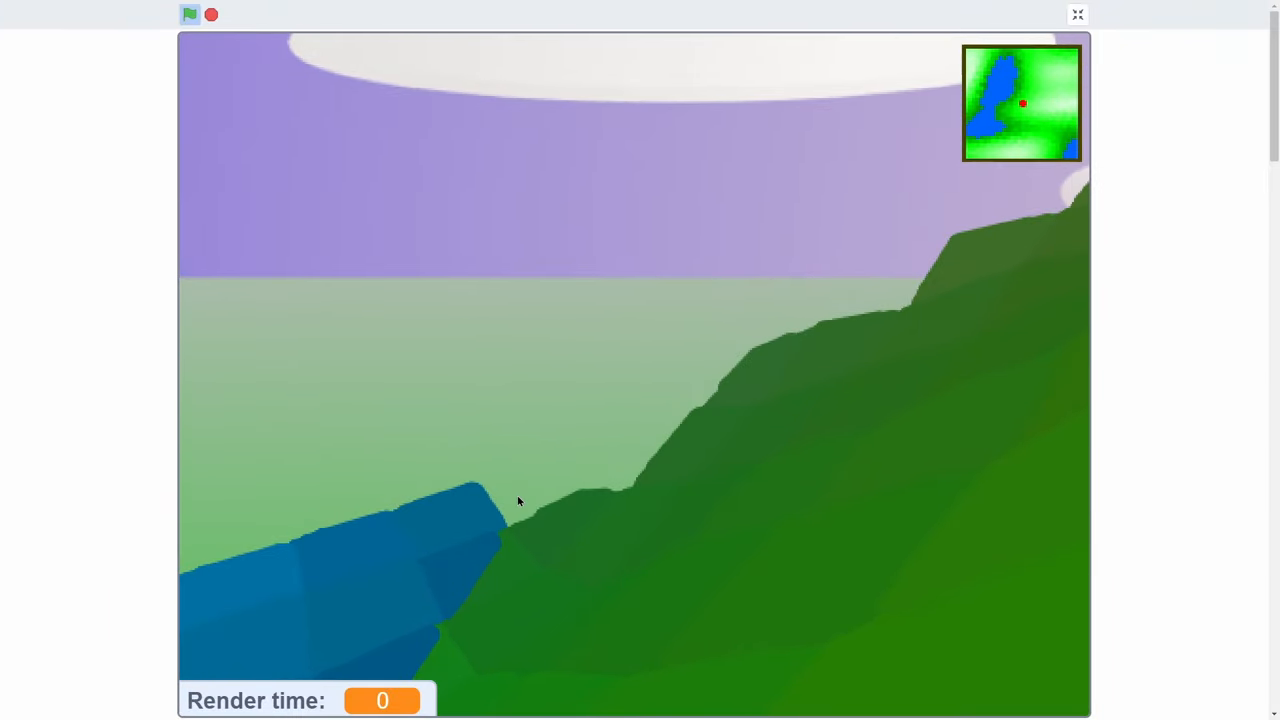
drag(1020, 77, 1020, 77)
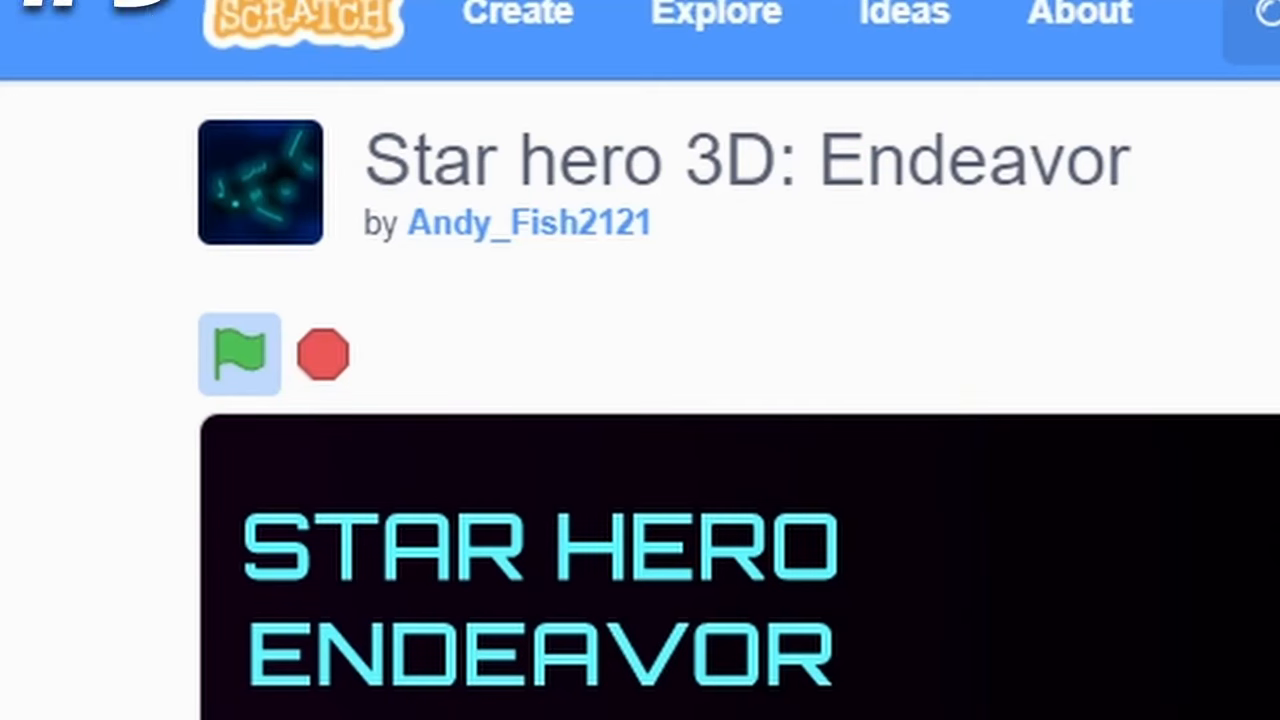
Step: Play Star hero 3D: Endeavor full screen, showing its Play, Records, Options and Credits menu
drag(500, 160, 1060, 160)
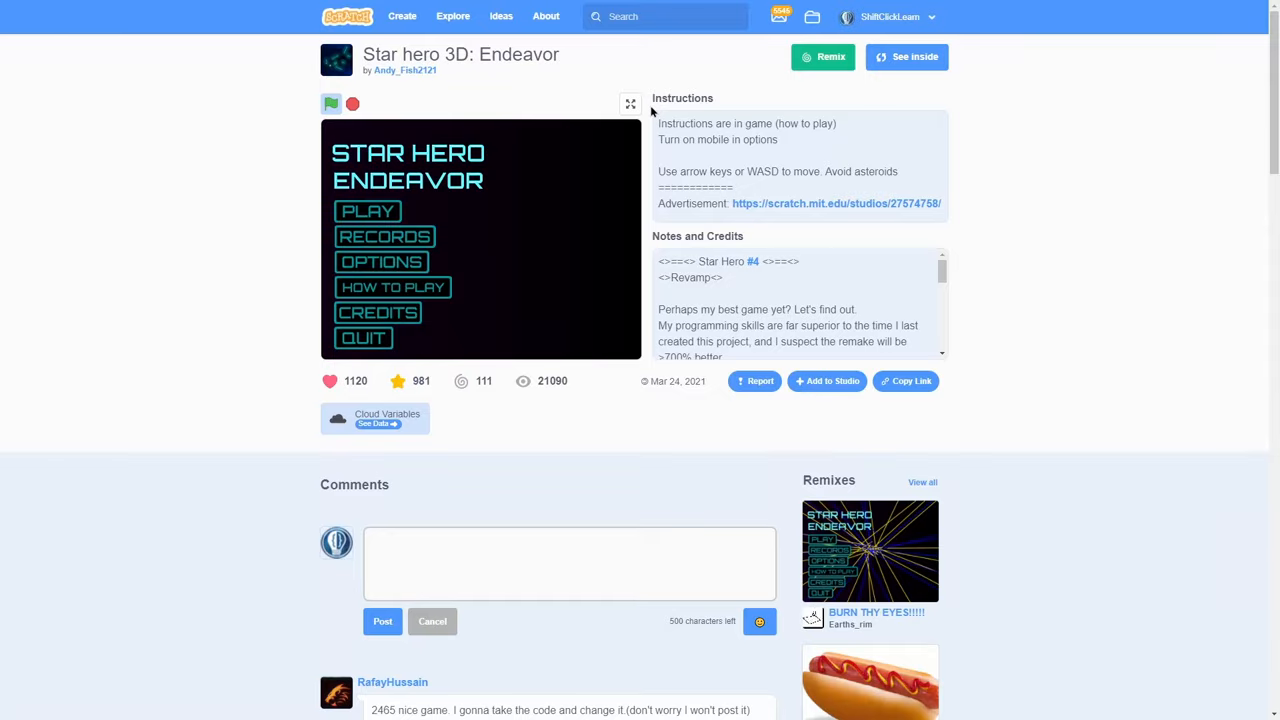
click(630, 103)
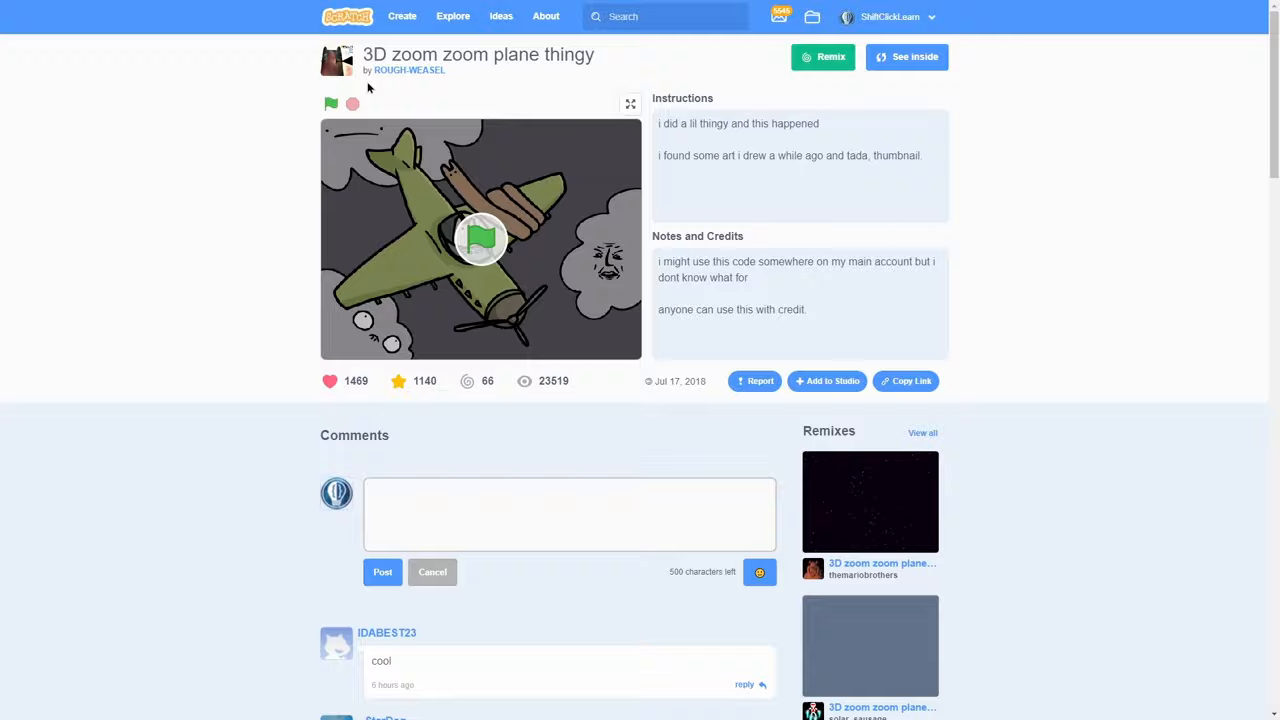
Step: Start 3D zoom zoom plane thingy and play it full screen with the plane flying through clouds
click(330, 104)
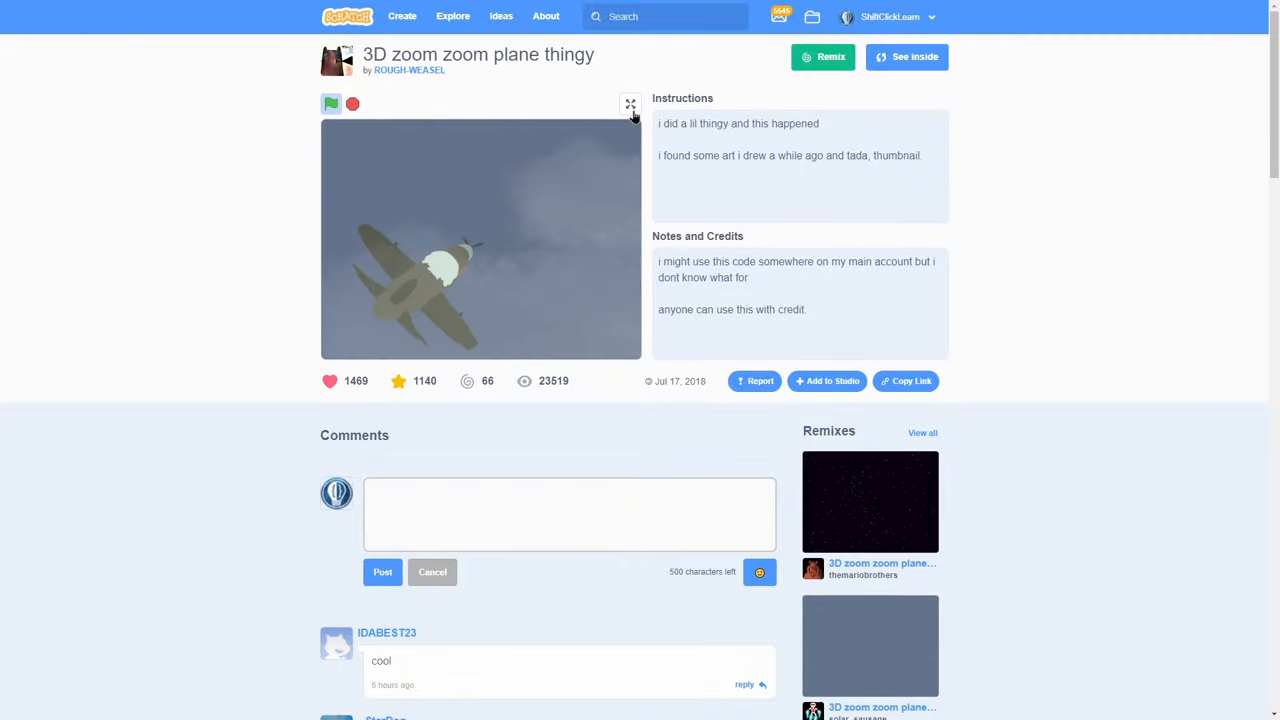
click(630, 103)
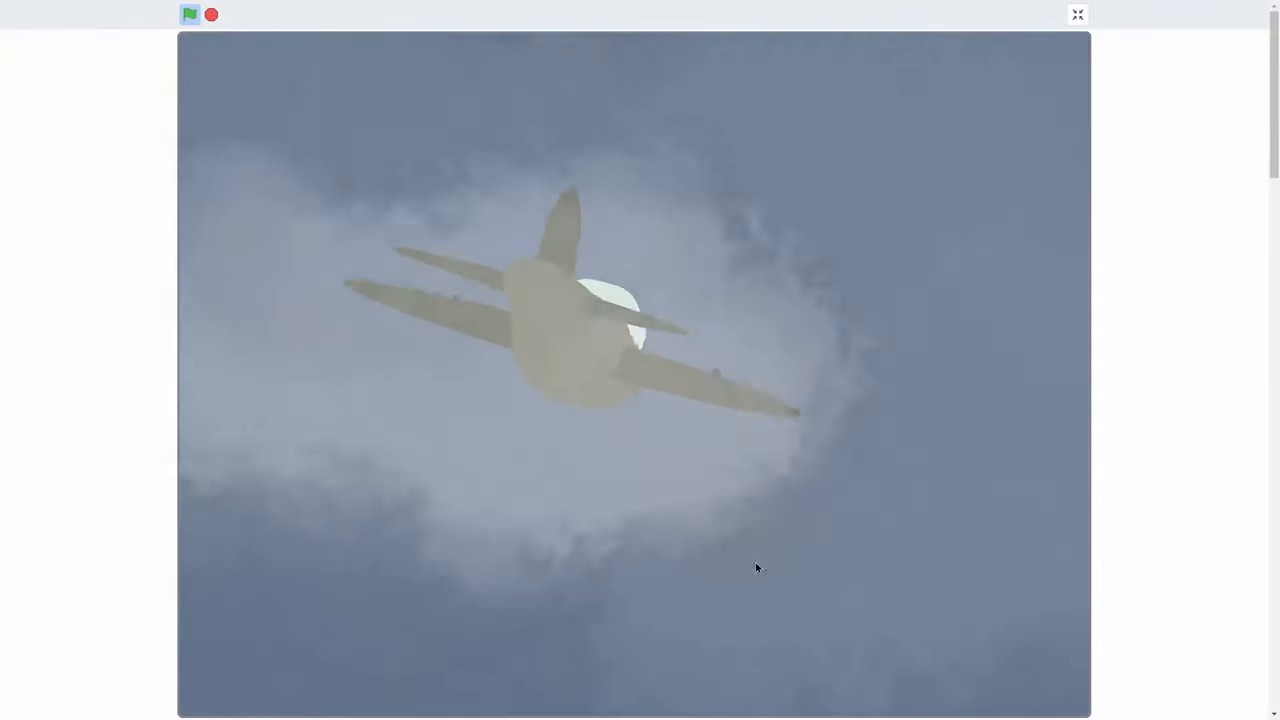